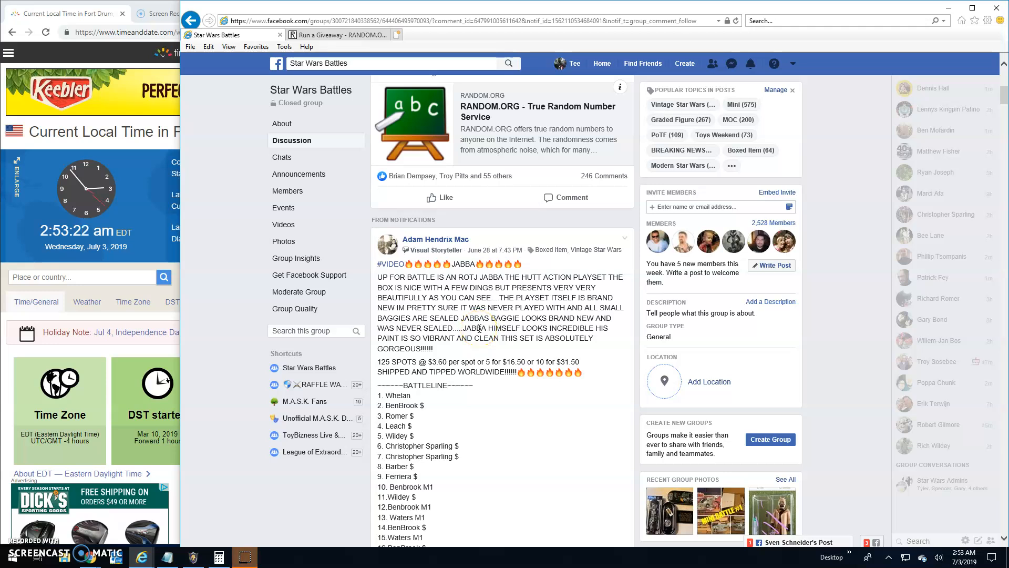
# Step: Scroll through the Jabba playset post to reach the end of its 125-spot battle line
pyautogui.scroll(-3)
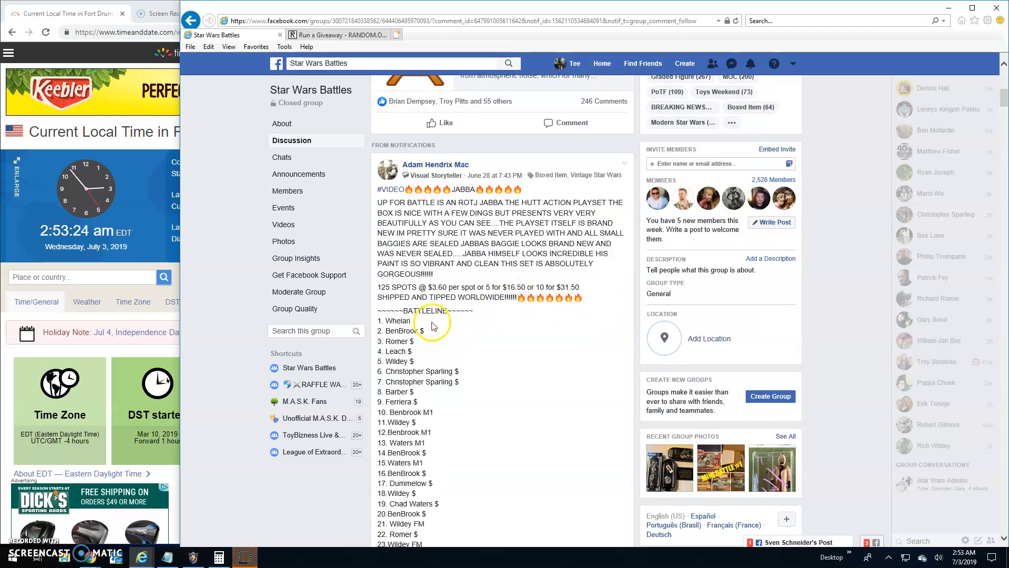
pyautogui.moveTo(460, 272)
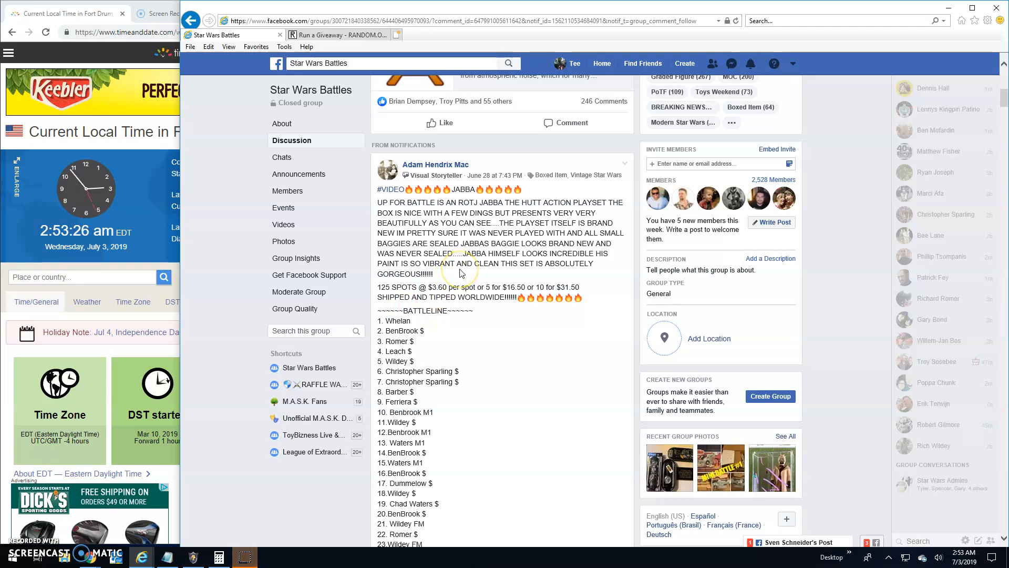
pyautogui.scroll(-3)
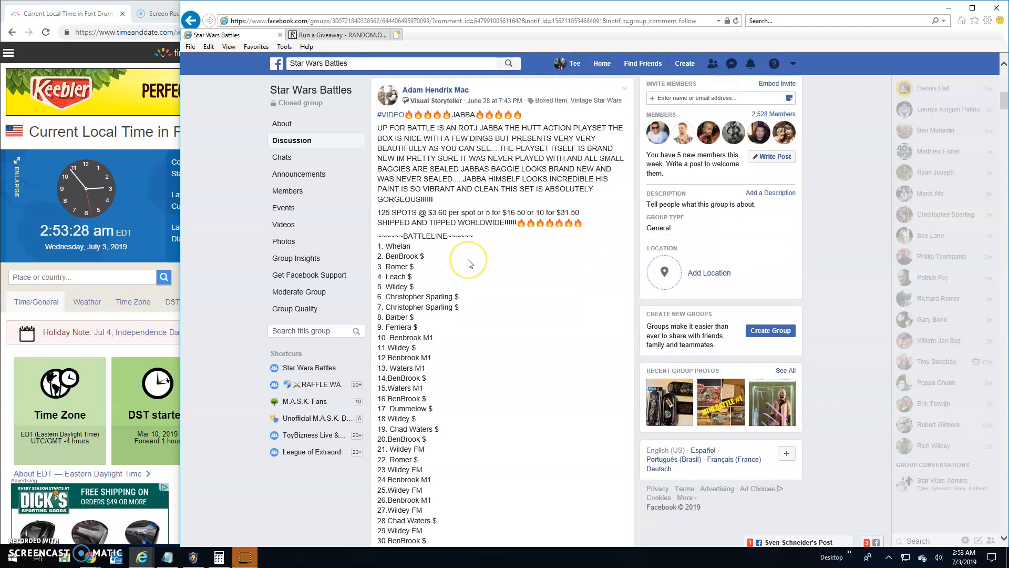
pyautogui.moveTo(473, 254)
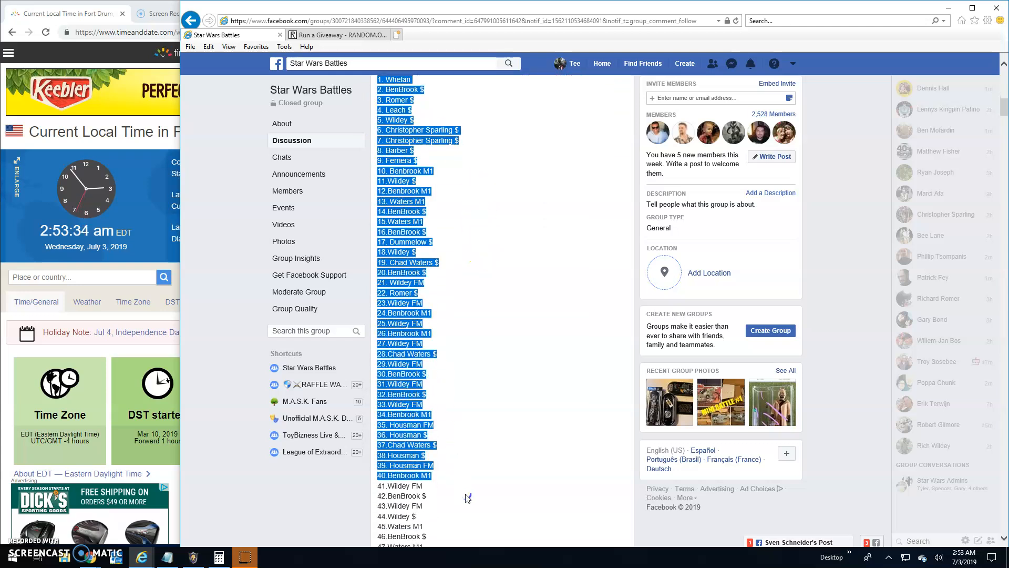
pyautogui.scroll(-3)
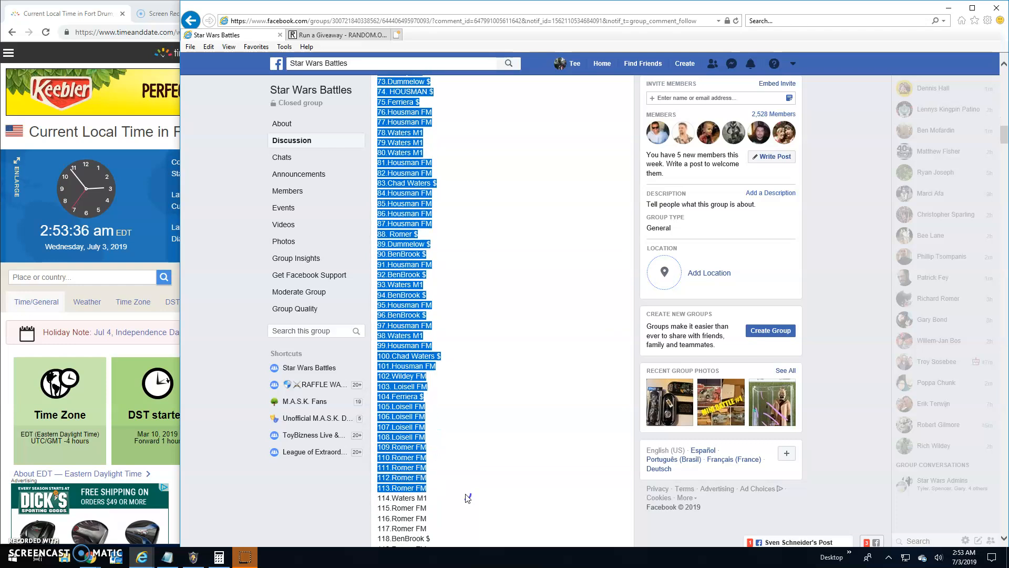
pyautogui.scroll(-3)
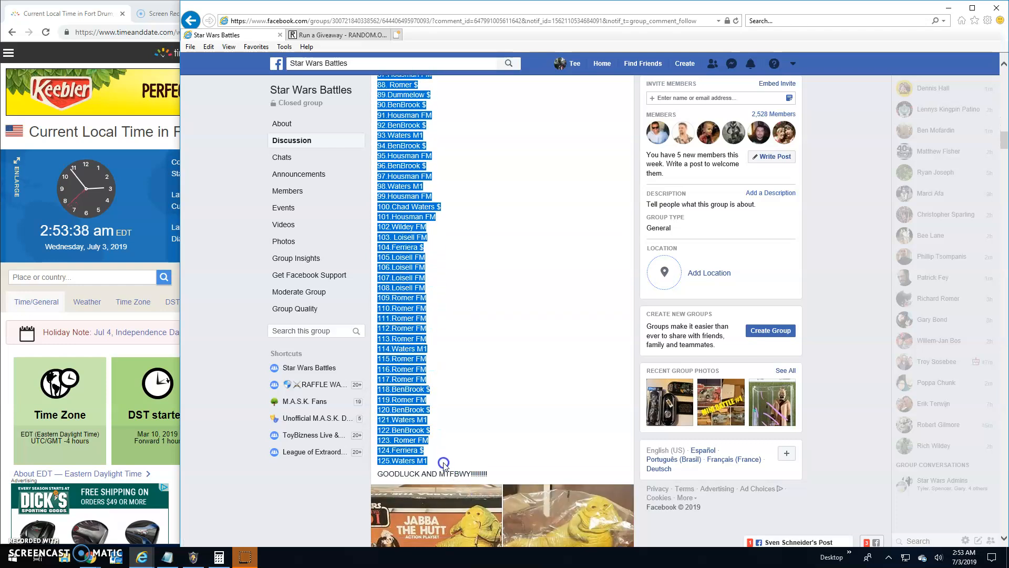
pyautogui.moveTo(489, 393)
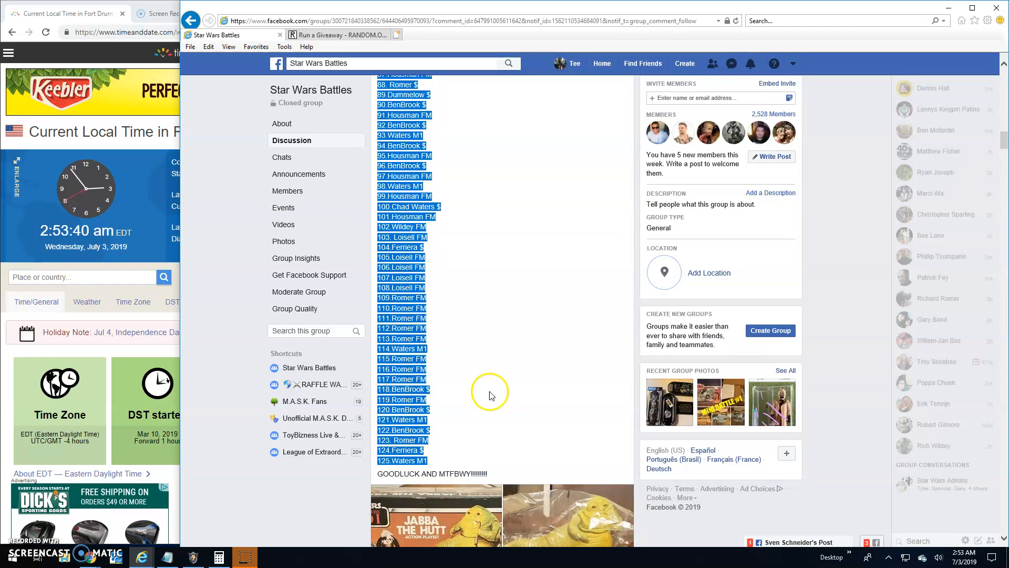
pyautogui.scroll(-3)
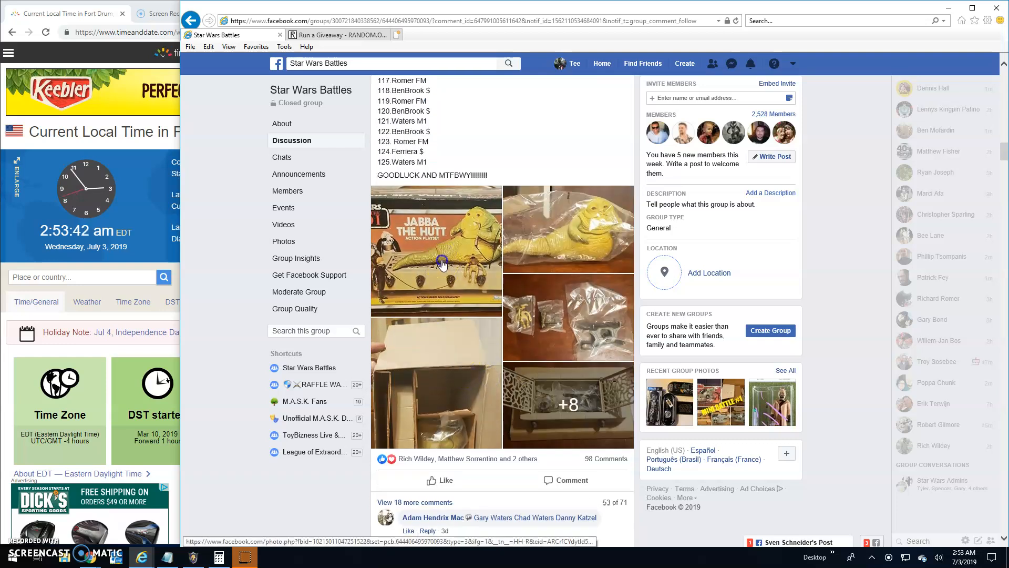
pyautogui.click(435, 250)
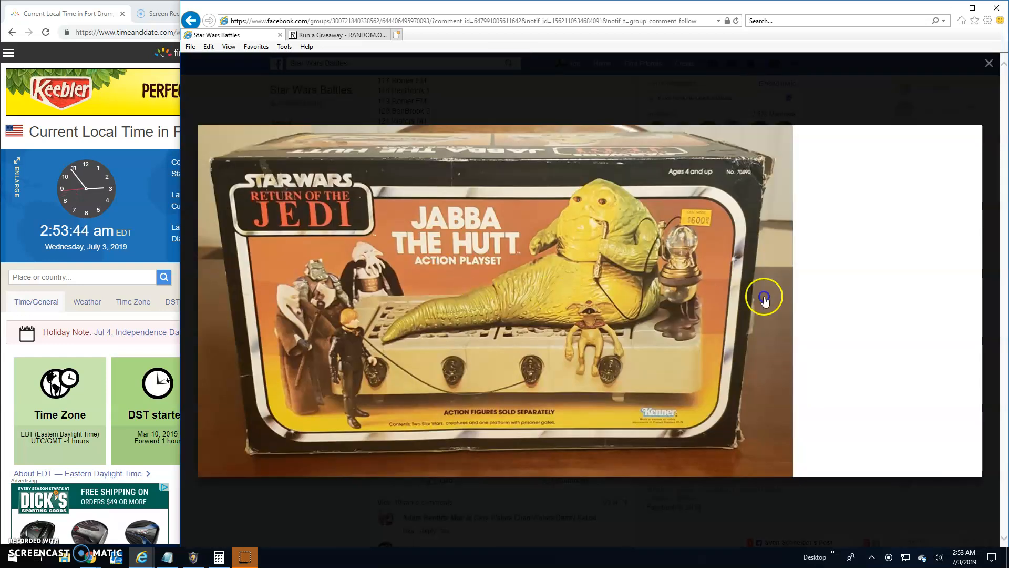
pyautogui.click(764, 298)
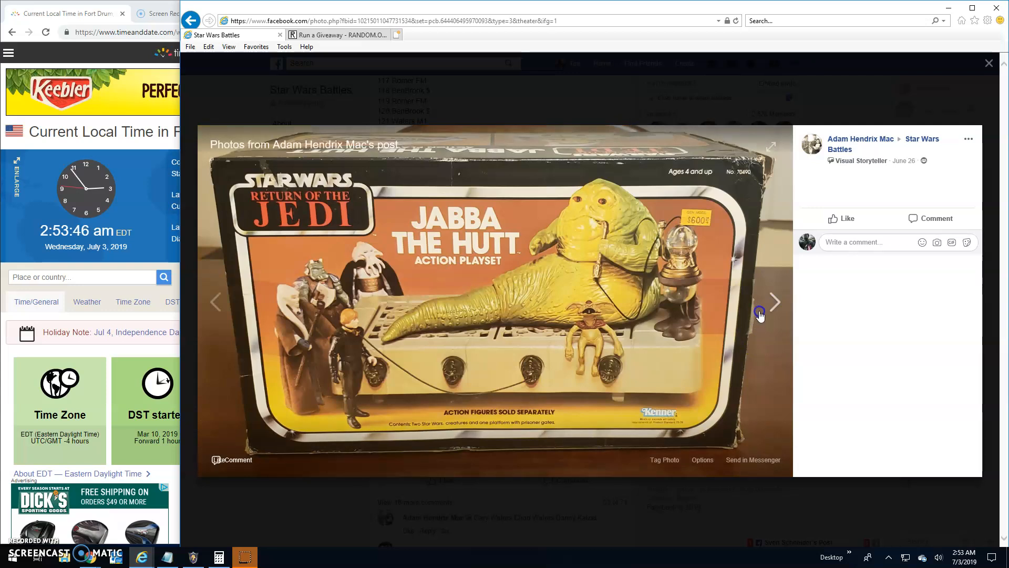
pyautogui.click(776, 302)
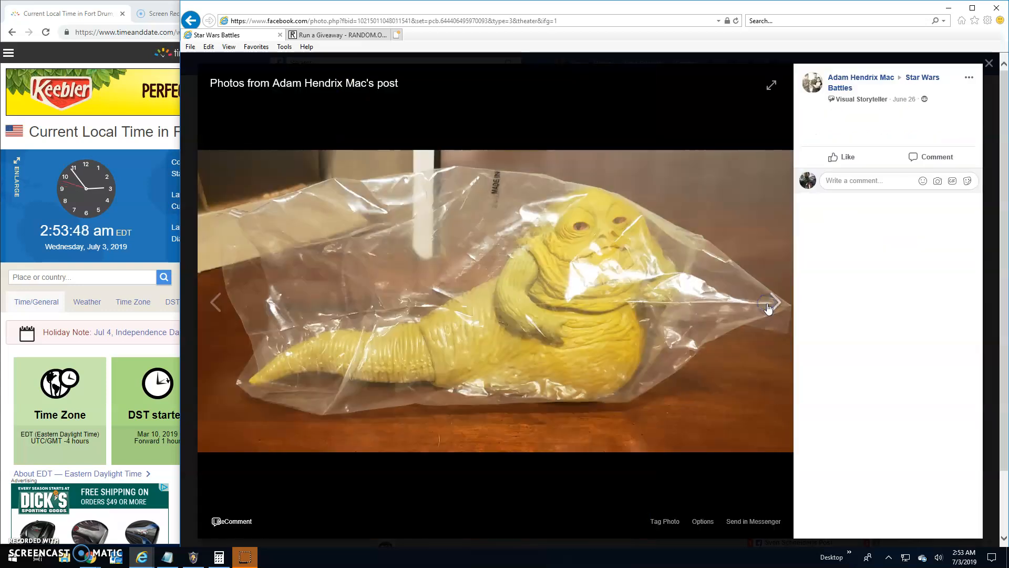
pyautogui.click(775, 302)
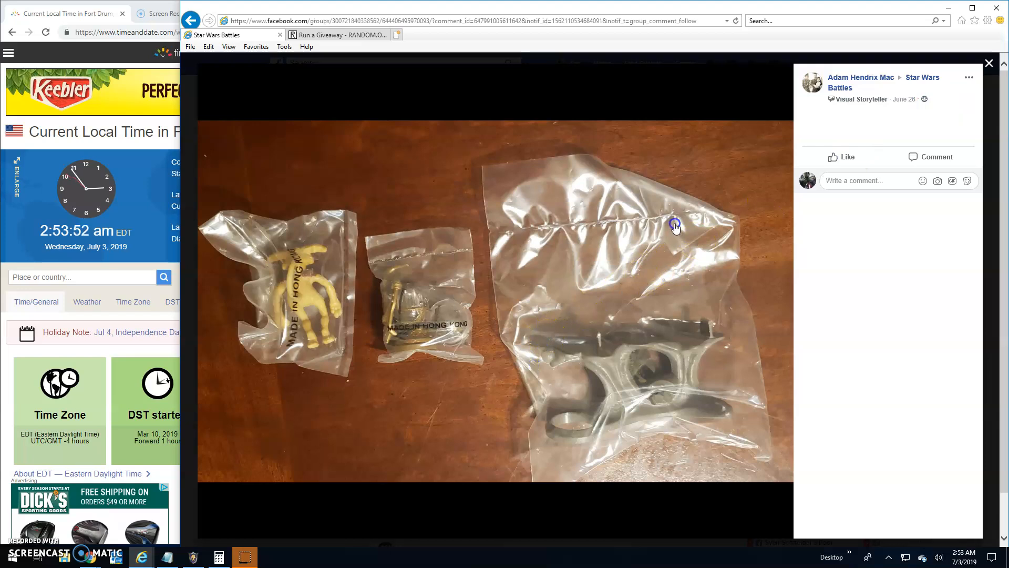
pyautogui.click(990, 63)
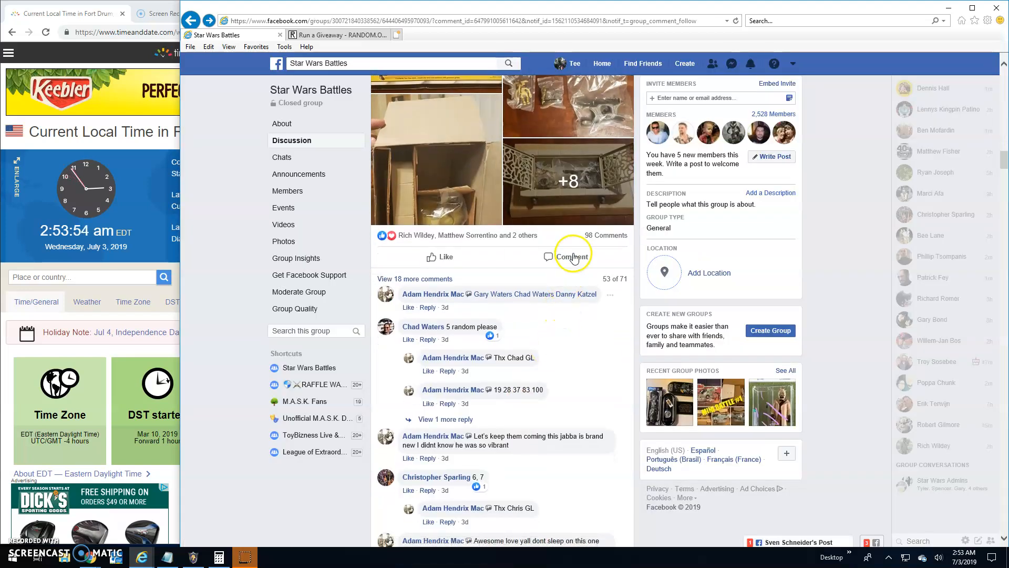
# Step: Comment "Live! 254 am" on the thread, then return to the RANDOM.ORG giveaway page
pyautogui.scroll(-3)
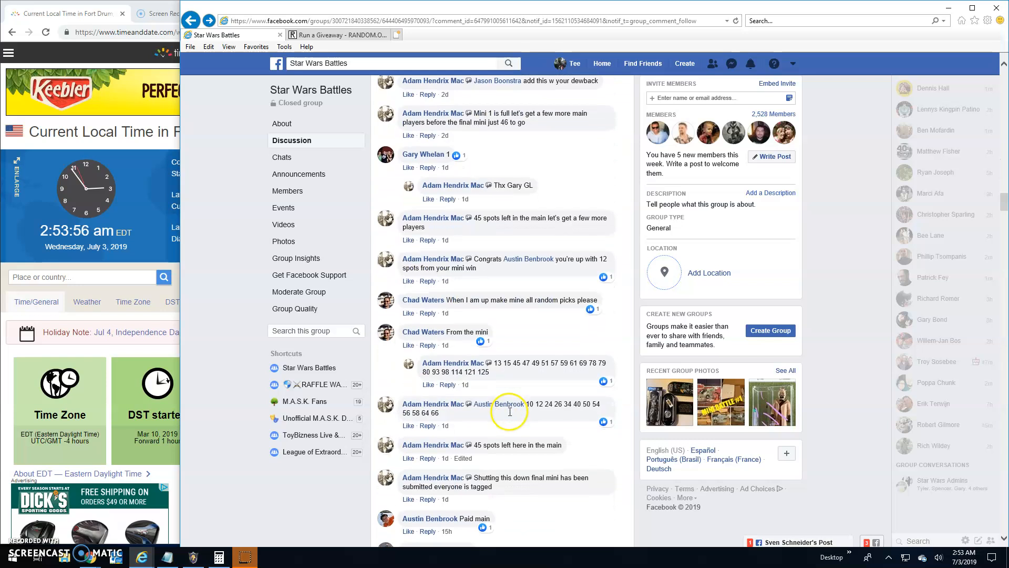
pyautogui.scroll(-3)
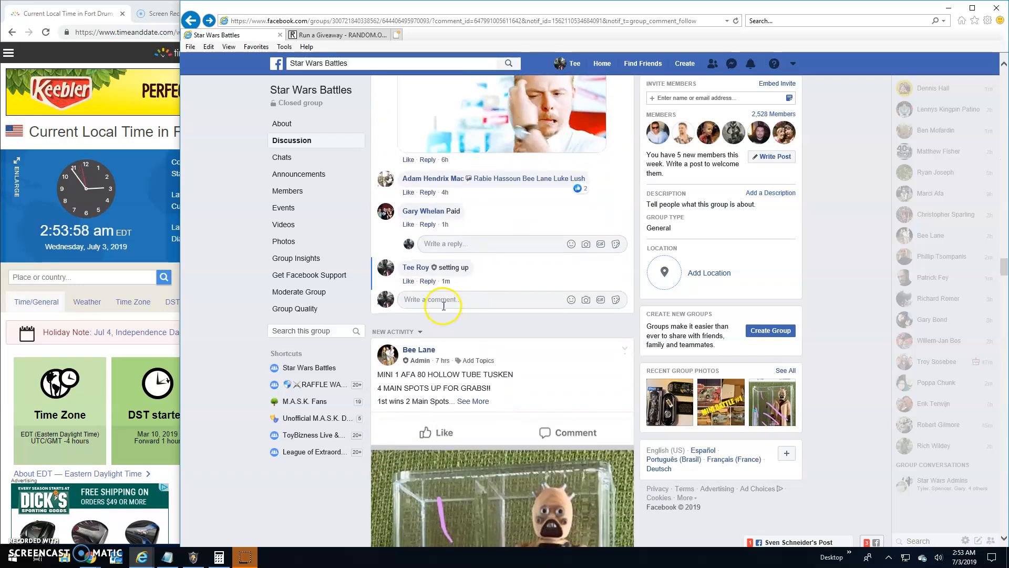
pyautogui.write('Live!')
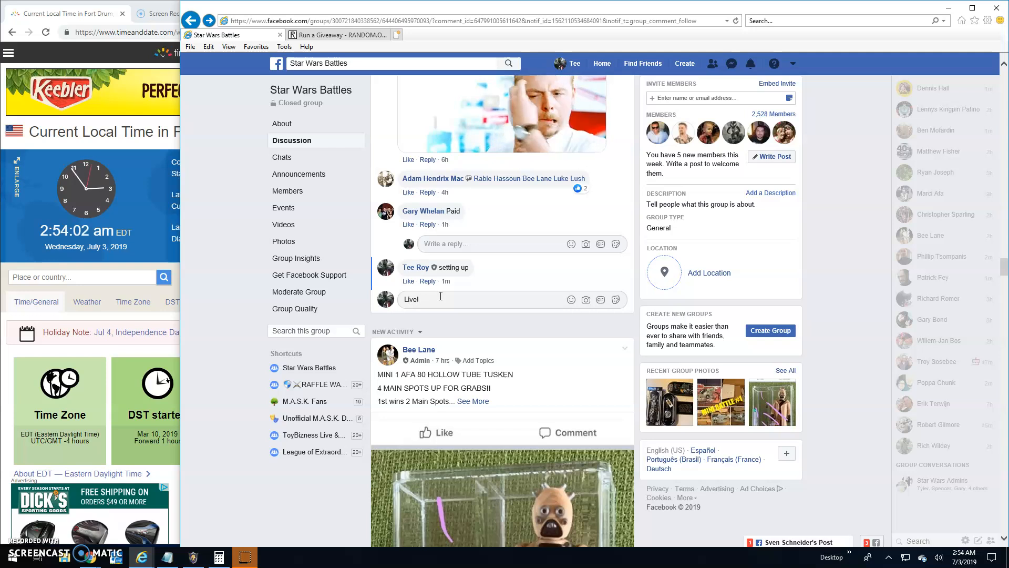
pyautogui.write('254 am')
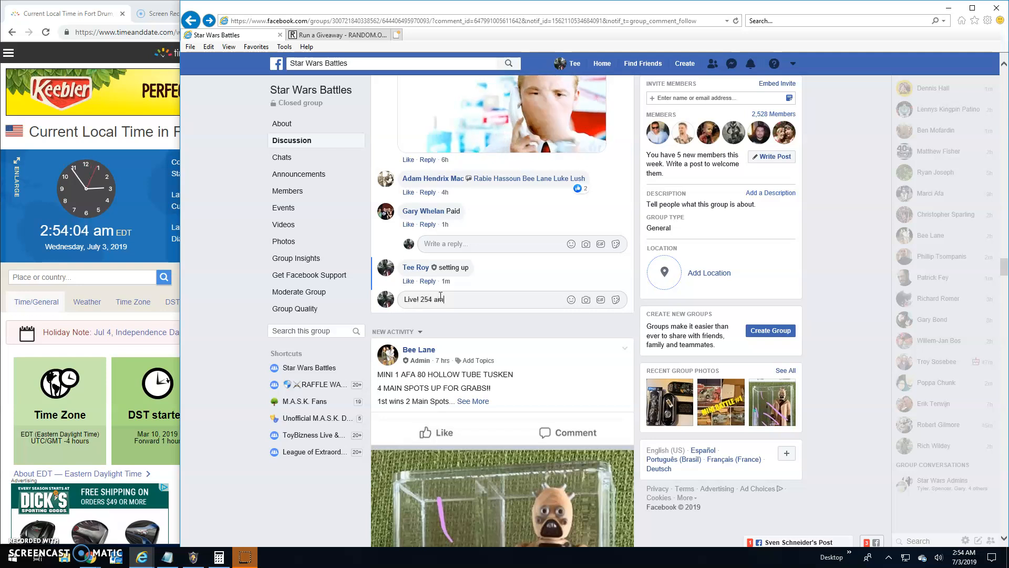
pyautogui.press('Return')
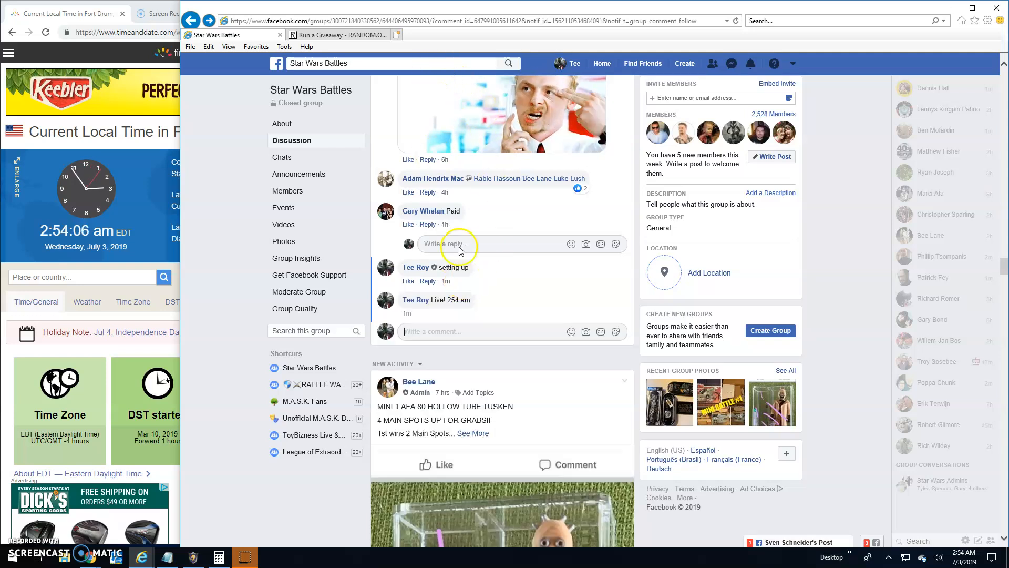
pyautogui.moveTo(445, 313)
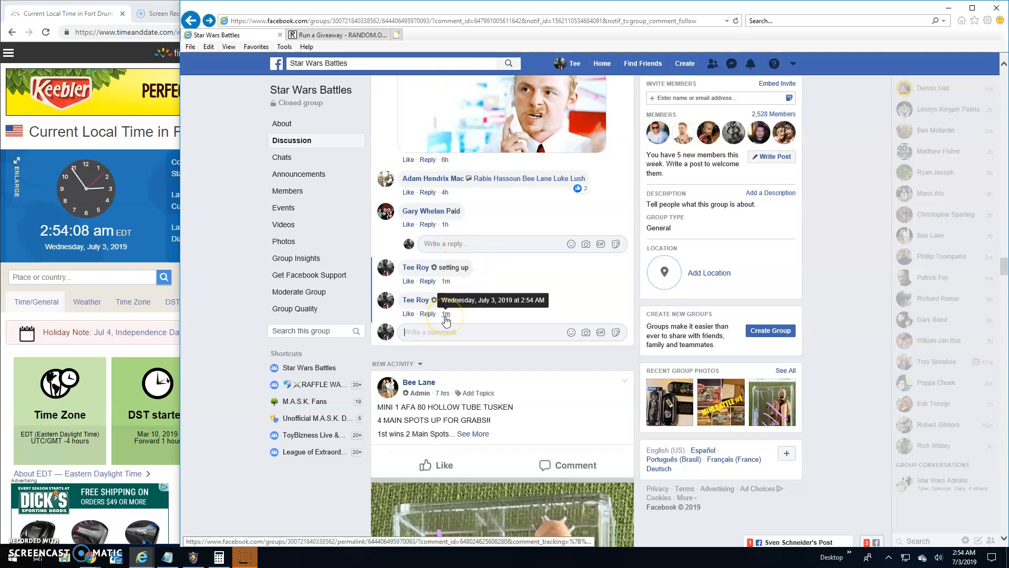
pyautogui.click(341, 34)
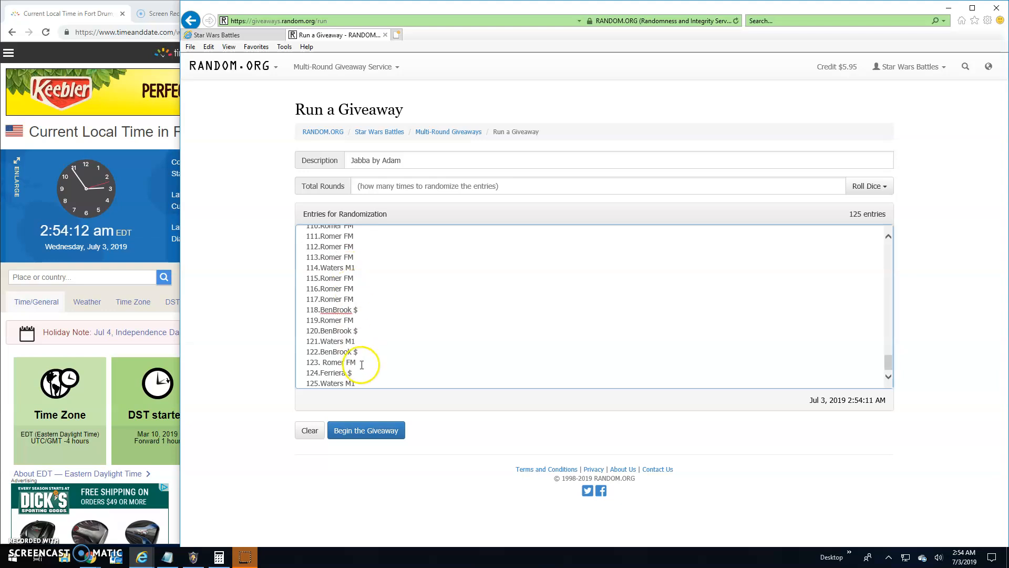
# Step: Roll the dice for rounds, dismissing a 3 and accepting a roll of 7 total rounds
pyautogui.scroll(3)
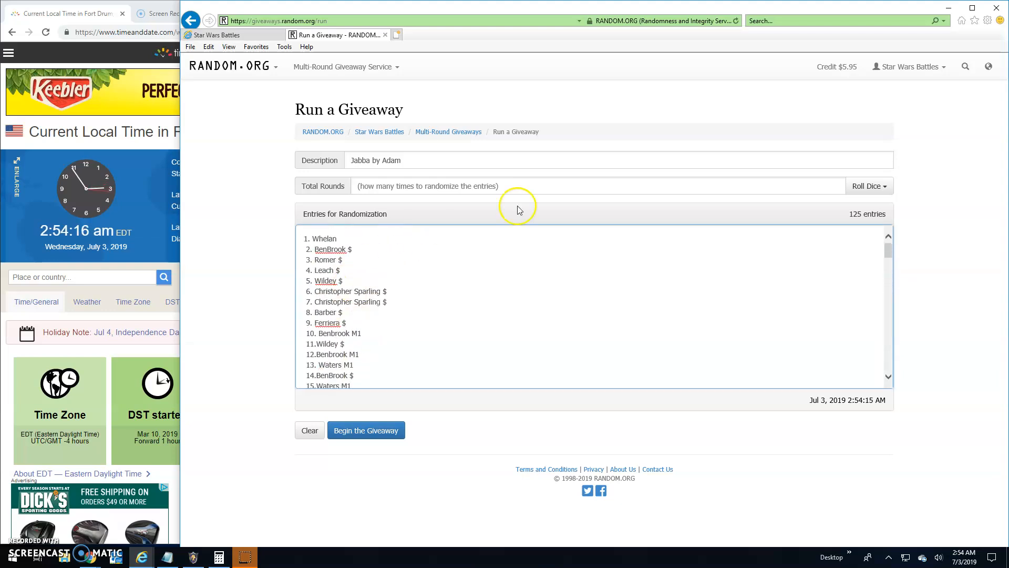
pyautogui.click(870, 185)
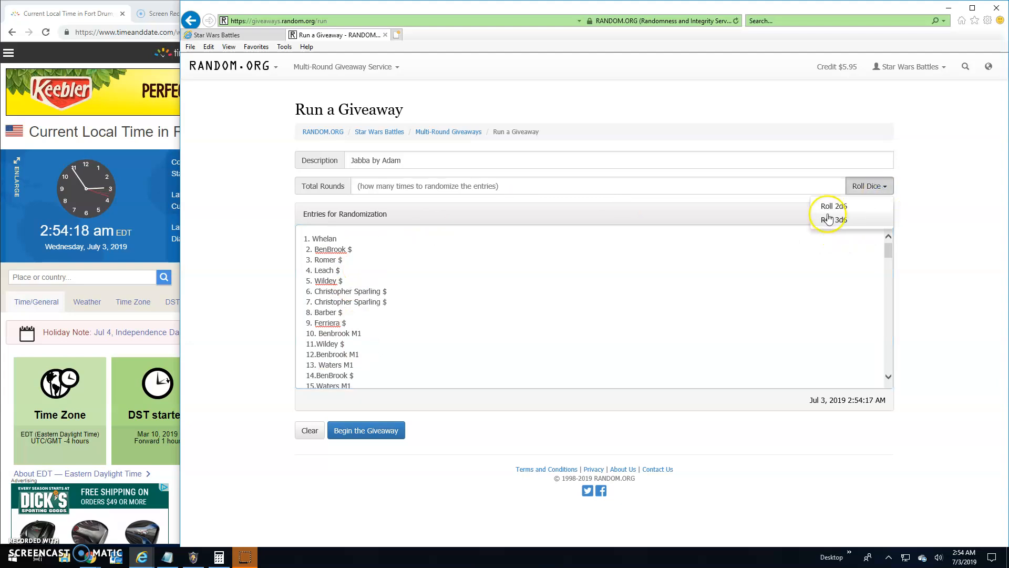
pyautogui.click(833, 205)
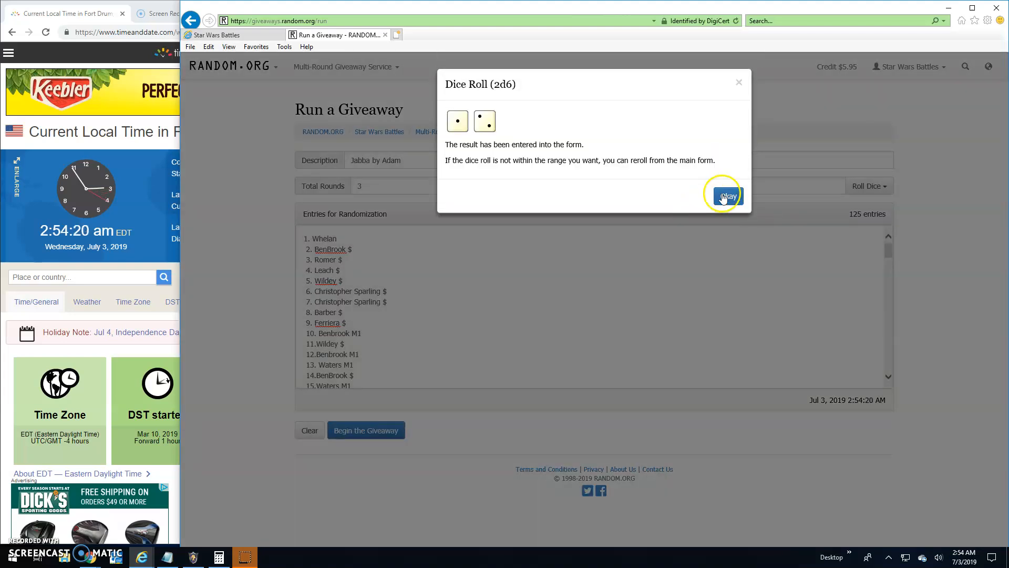
pyautogui.click(723, 195)
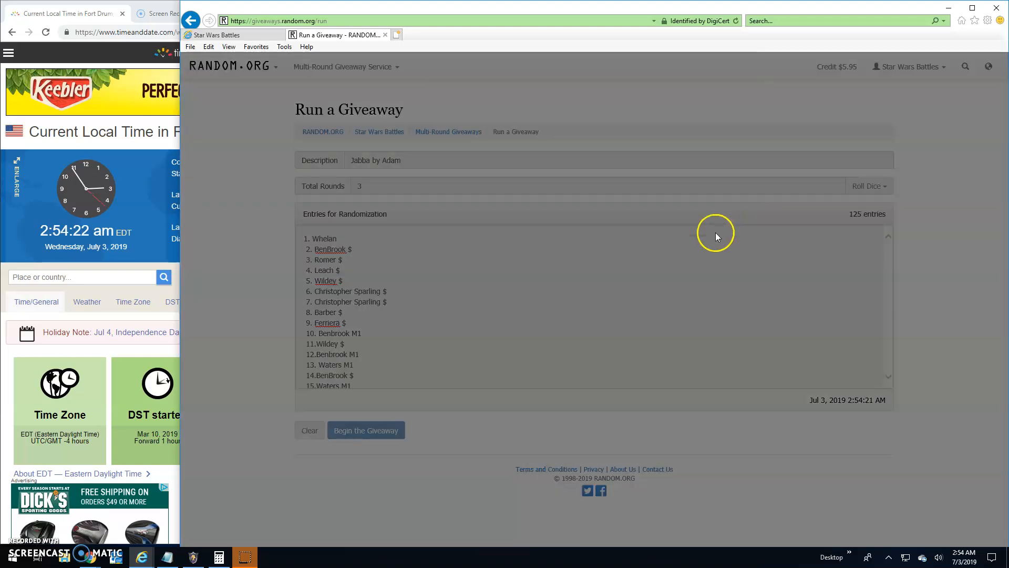
pyautogui.click(868, 186)
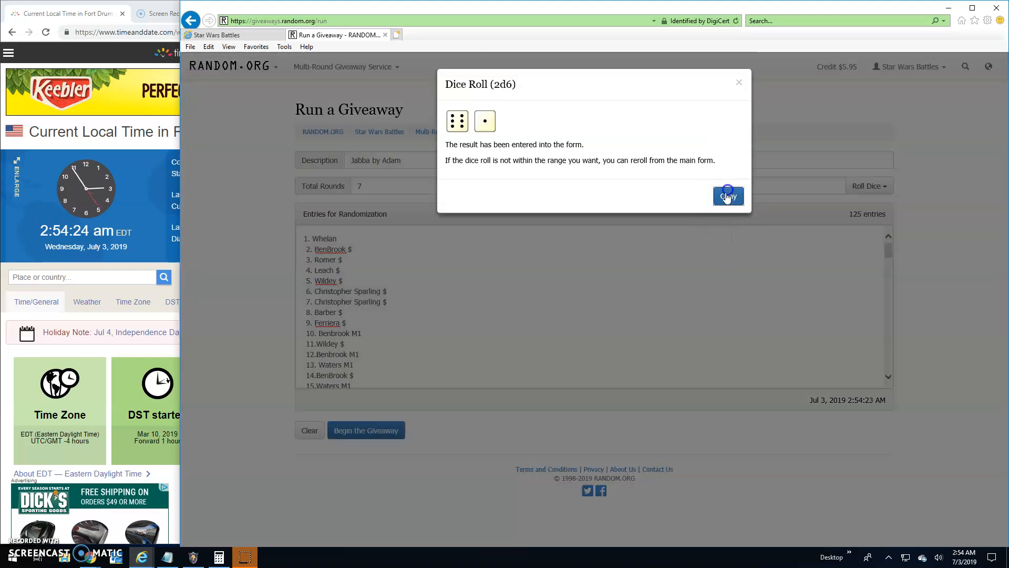
pyautogui.click(727, 197)
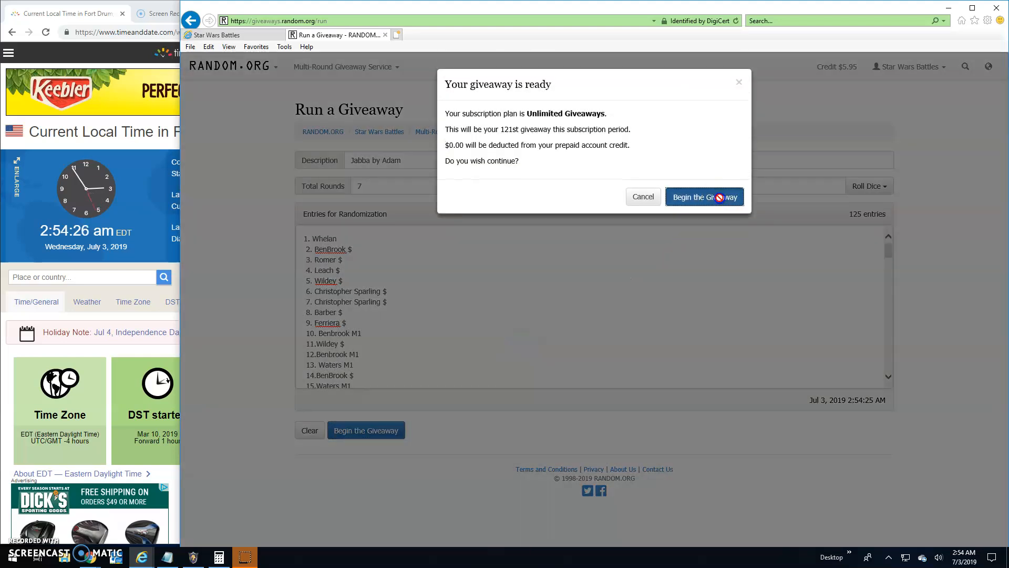
# Step: Start the giveaway and advance it to round 6 of 7, then return to the Facebook thread
pyautogui.click(704, 197)
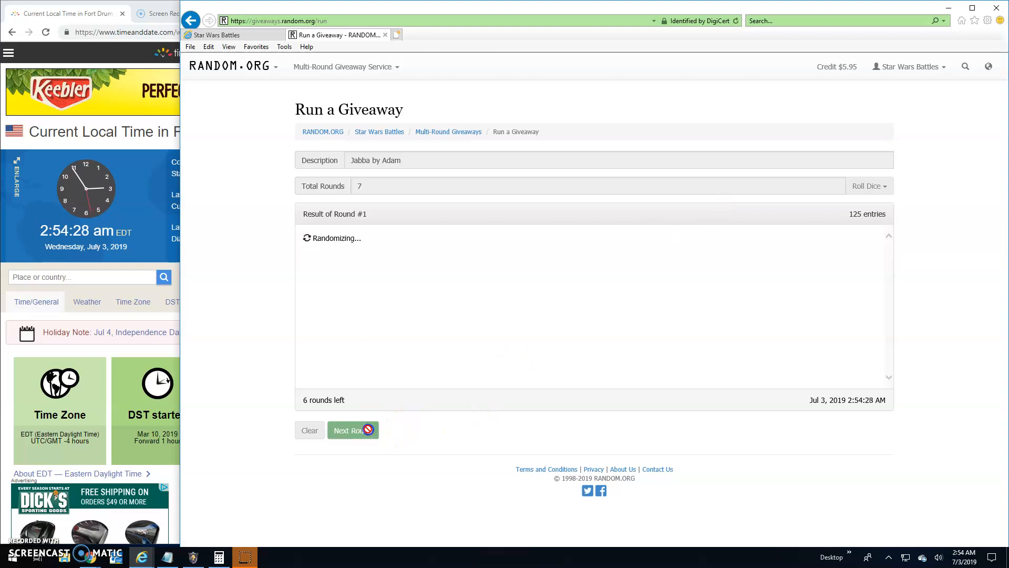
pyautogui.click(349, 430)
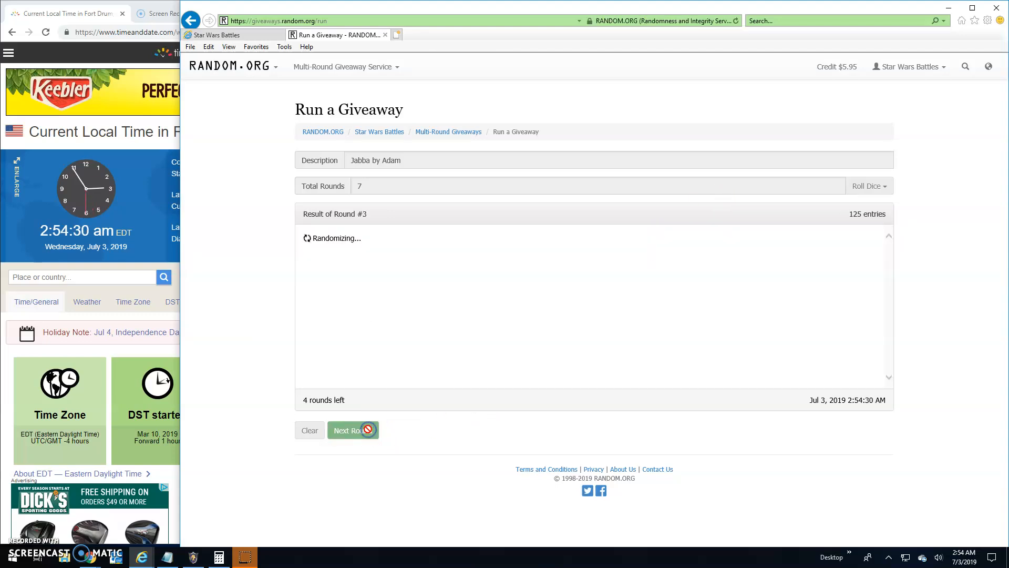
pyautogui.click(353, 430)
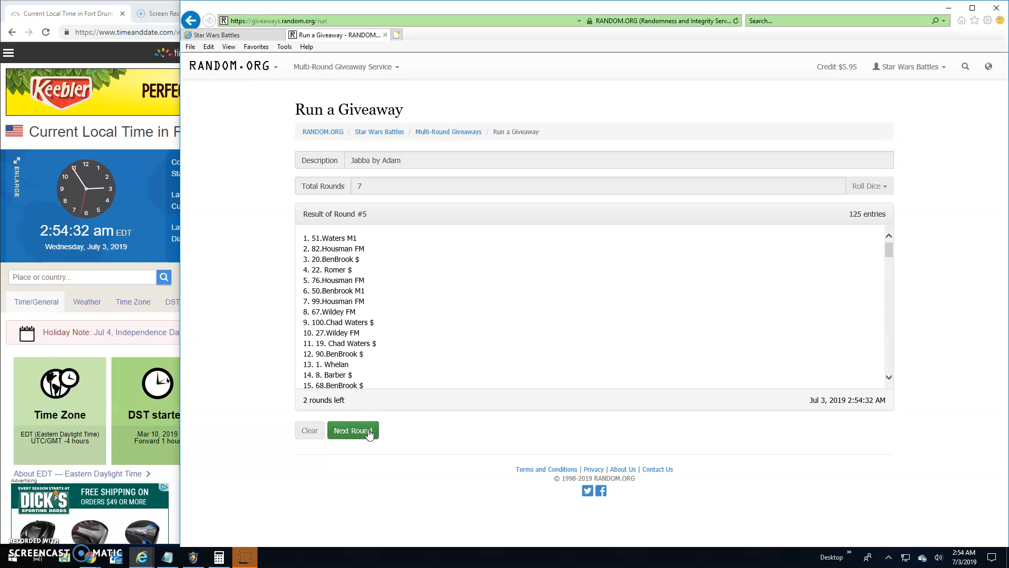
pyautogui.click(353, 430)
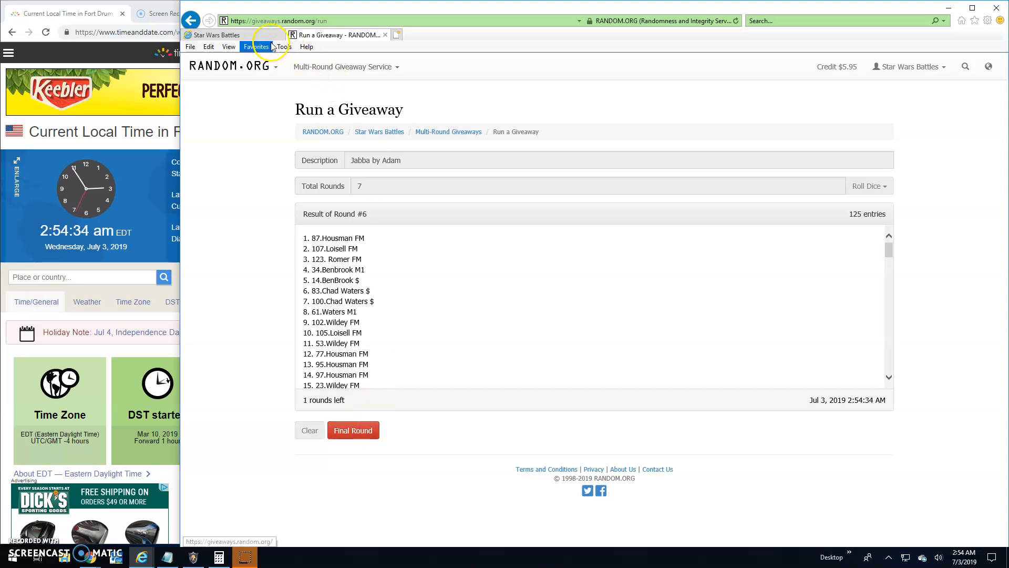
pyautogui.click(222, 34)
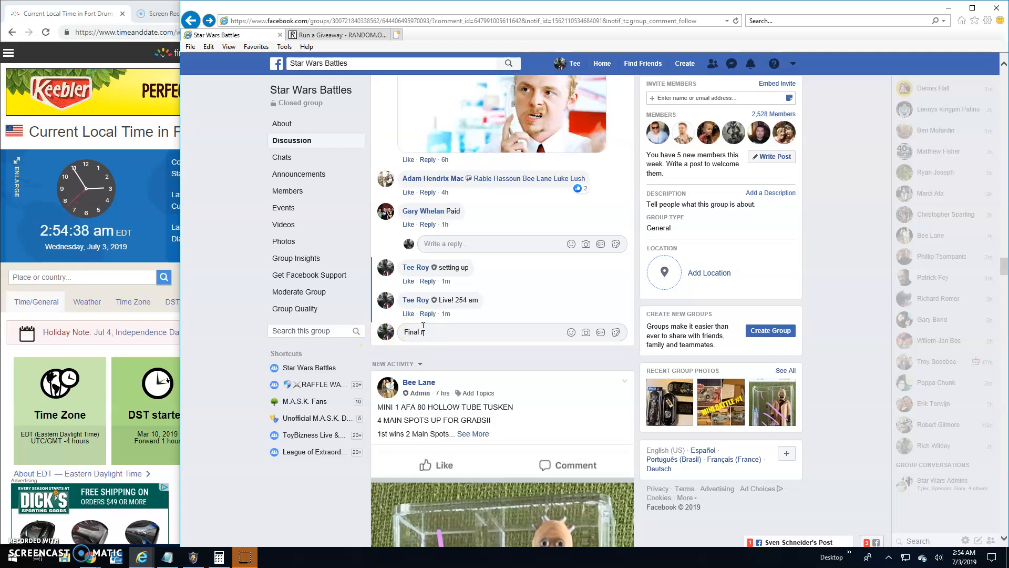
# Step: Comment "Final round! good luck!" on the thread and go back to the running giveaway
pyautogui.write('round! good')
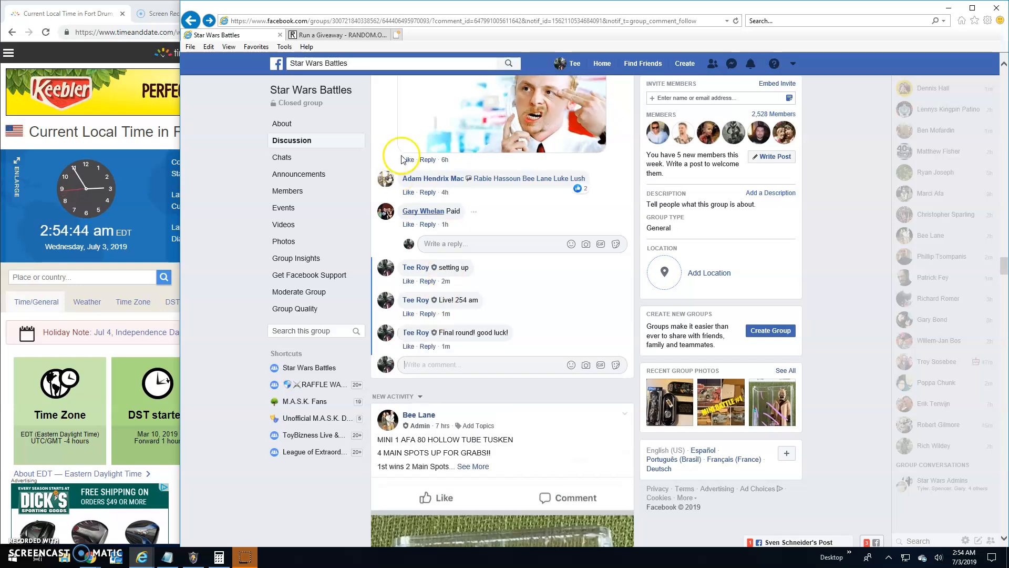
pyautogui.click(340, 34)
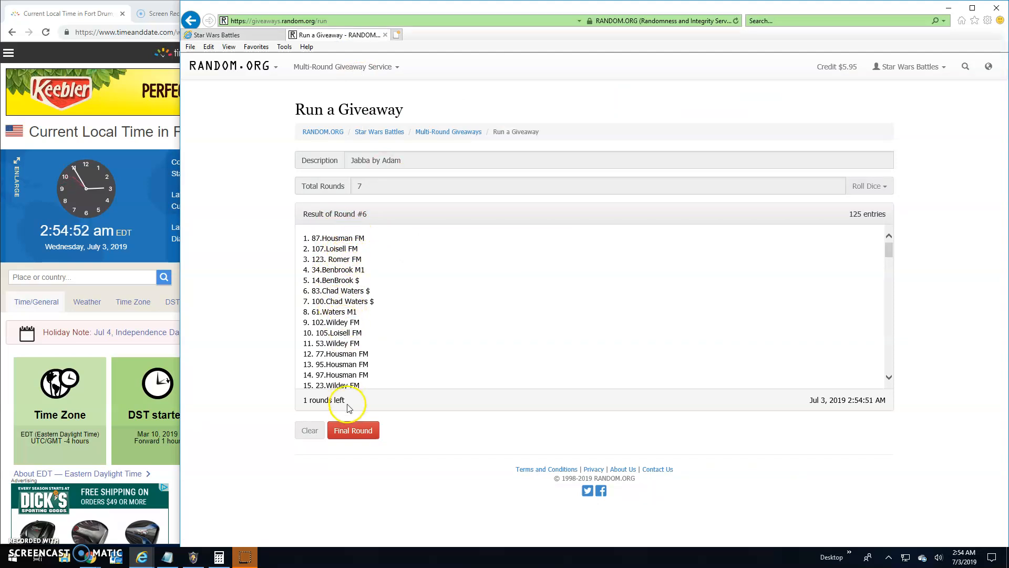
# Step: Run the seventh and final round, review its results, and go to verification for code vgufnv
pyautogui.click(353, 430)
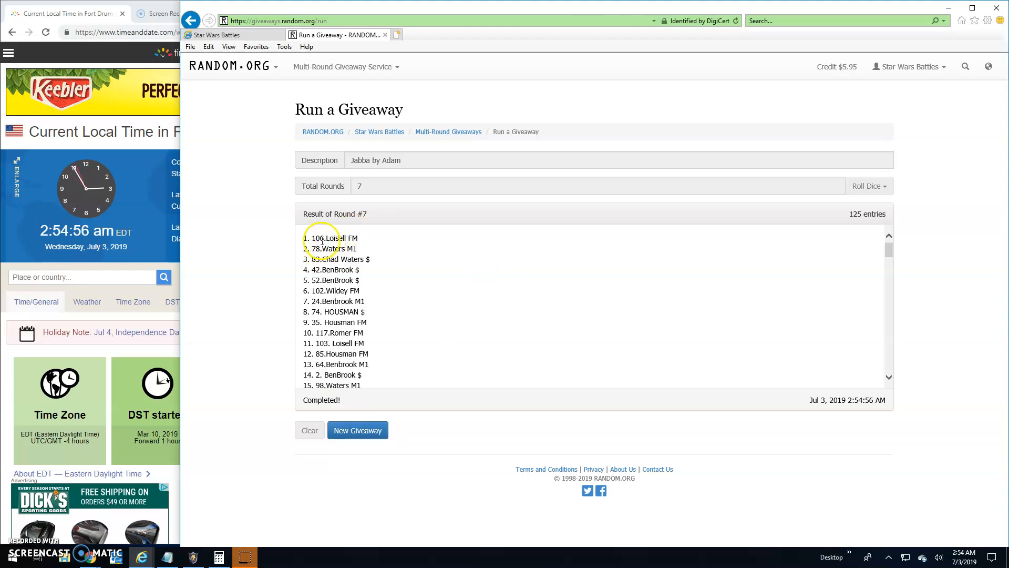
pyautogui.scroll(-3)
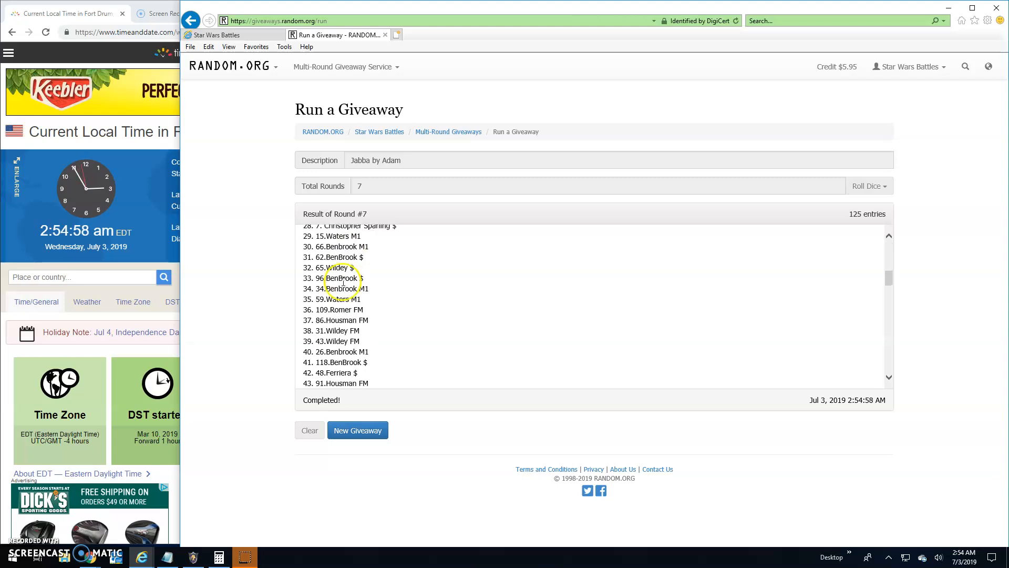
pyautogui.scroll(-3)
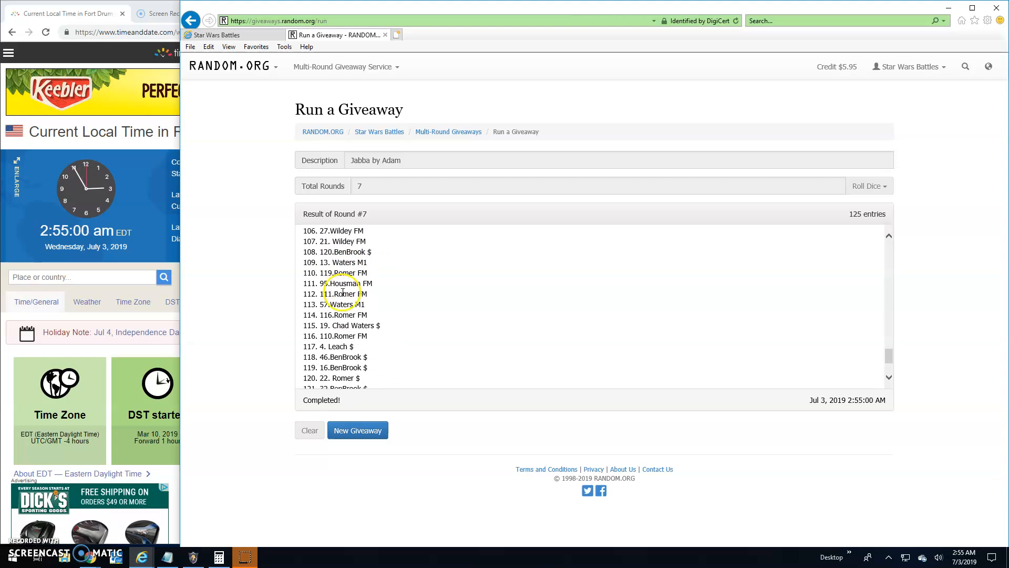
pyautogui.scroll(-3)
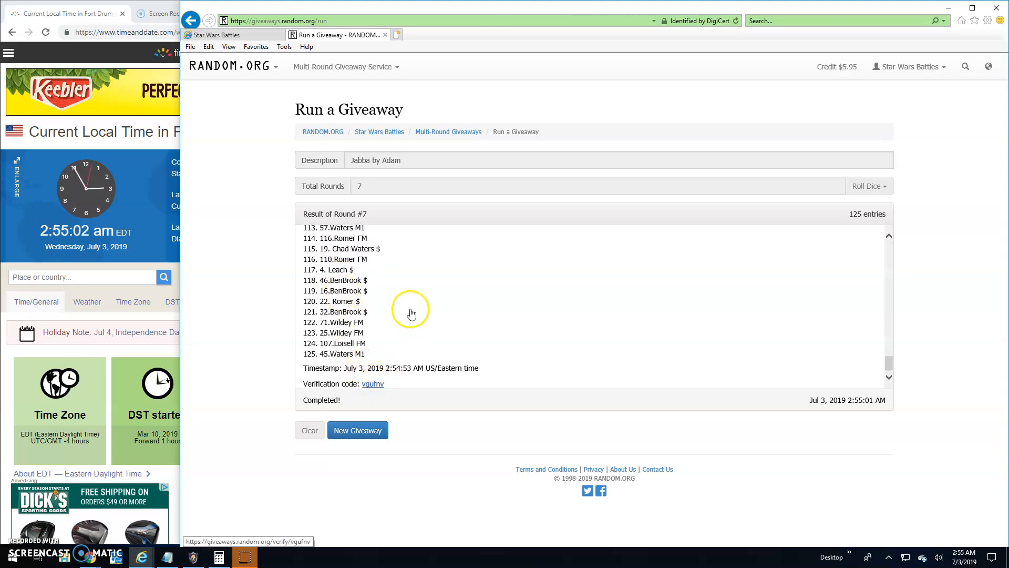
pyautogui.click(372, 382)
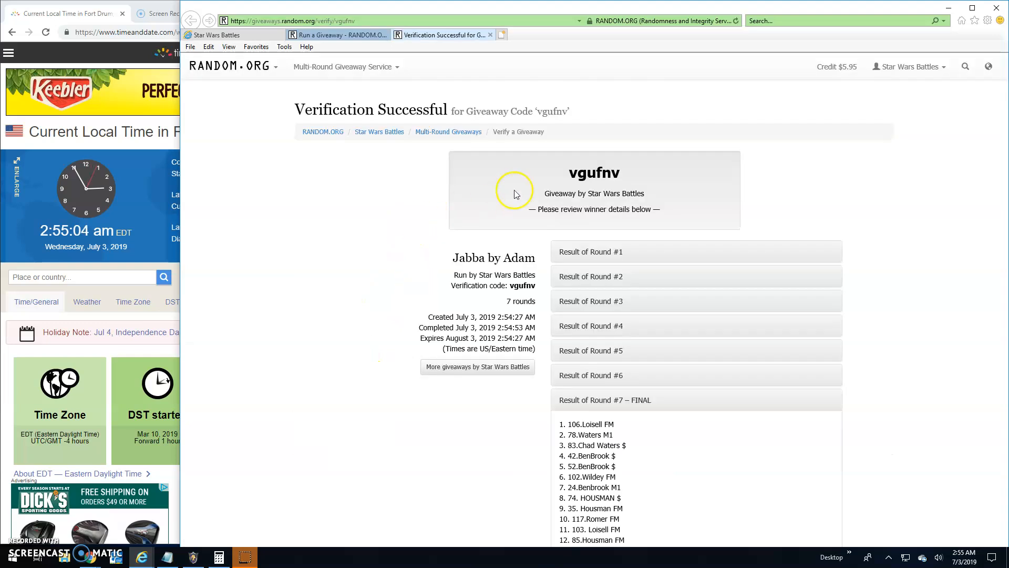
# Step: Scroll the vgufnv verification page to the final round 7 results headed by spot 106
pyautogui.scroll(-3)
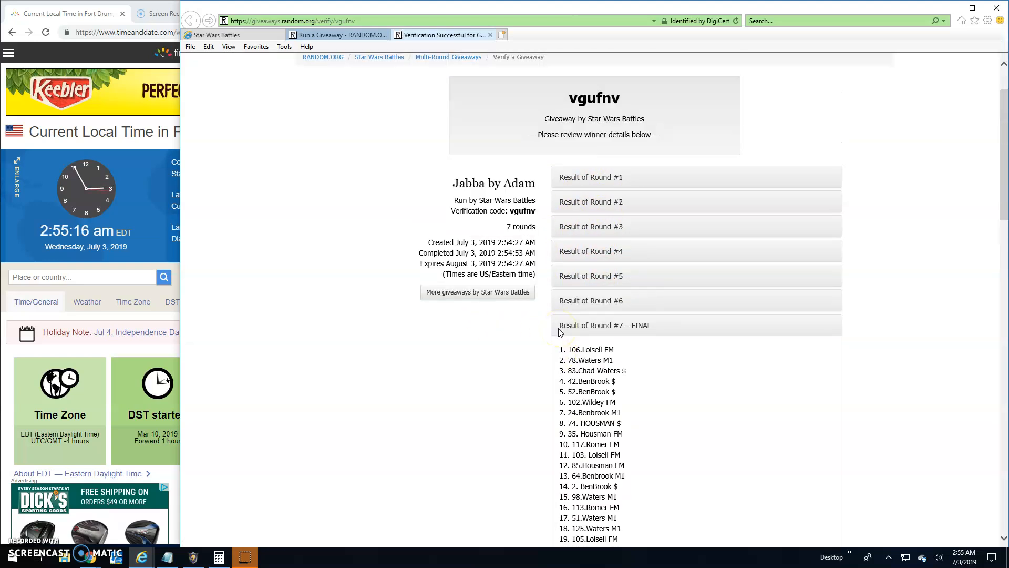
pyautogui.moveTo(595, 325)
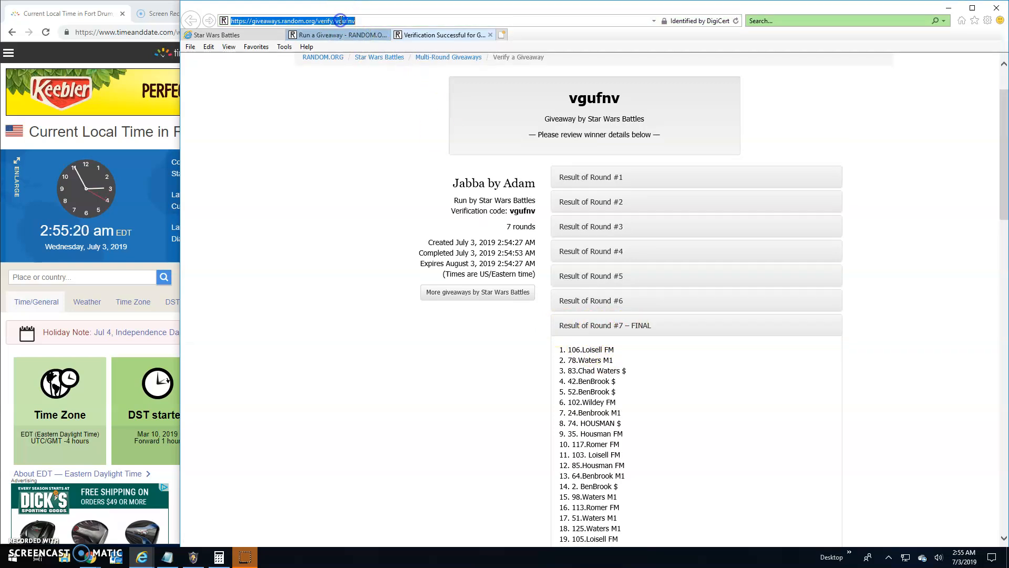
pyautogui.moveTo(424, 45)
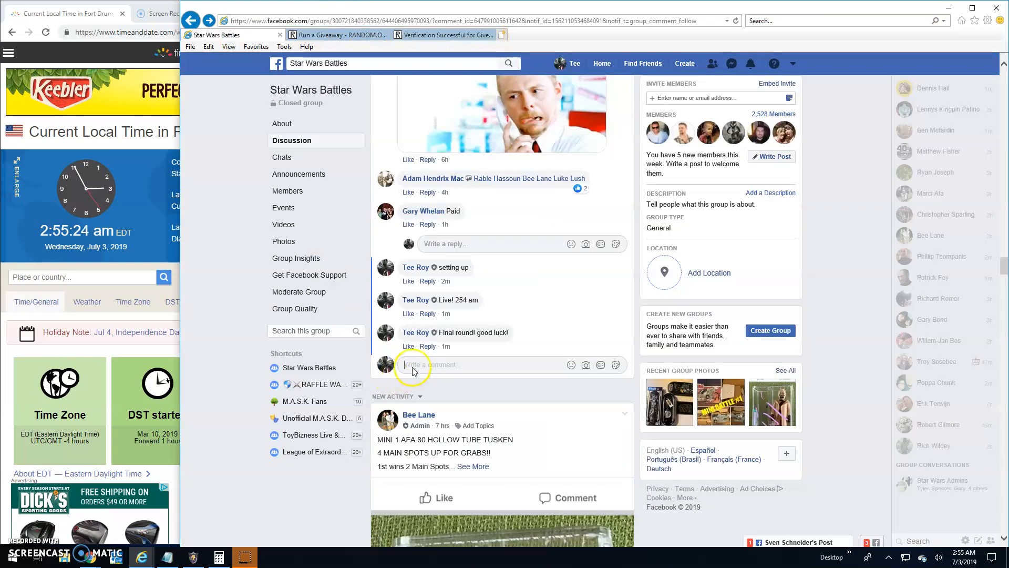
# Step: Comment "Done! 255 am" on the Star Wars Battles thread to close the giveaway
pyautogui.write('Done')
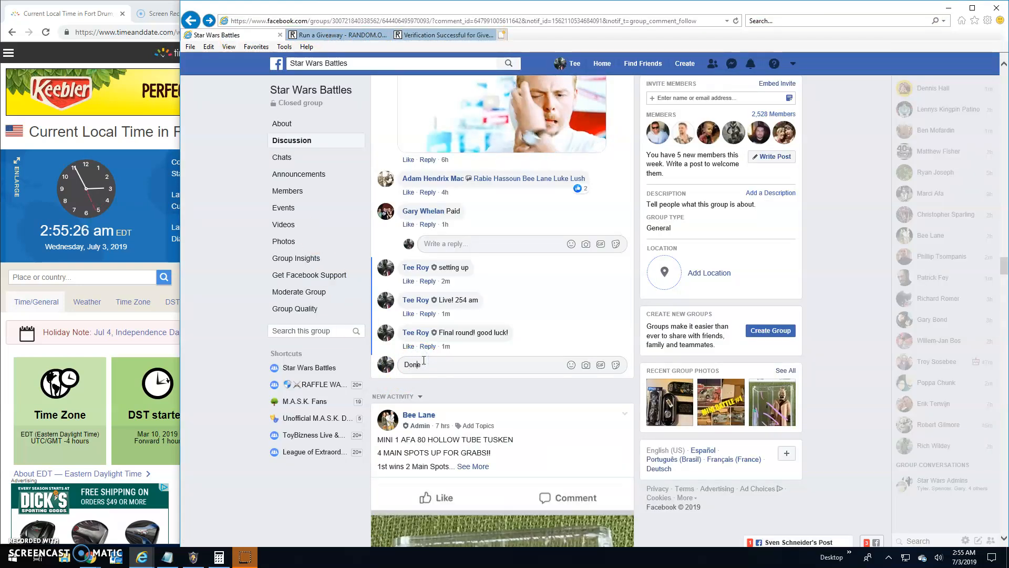
pyautogui.write('! 25')
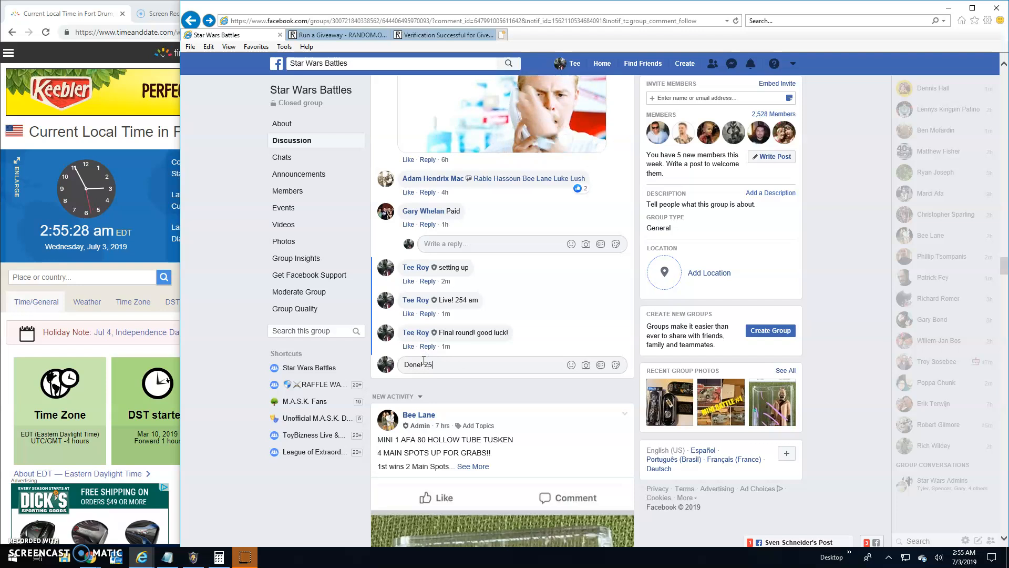
pyautogui.press('Return')
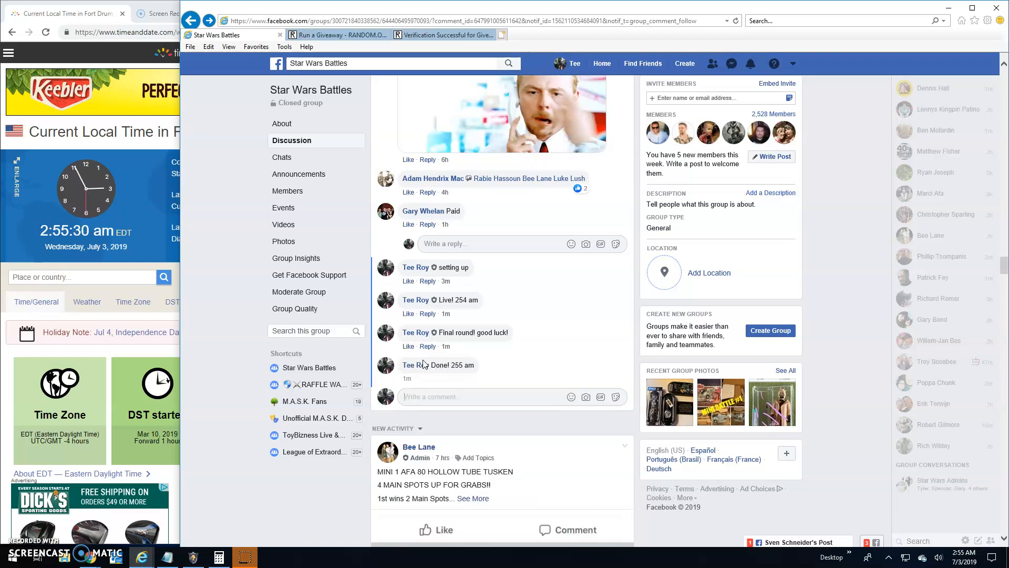
pyautogui.moveTo(445, 378)
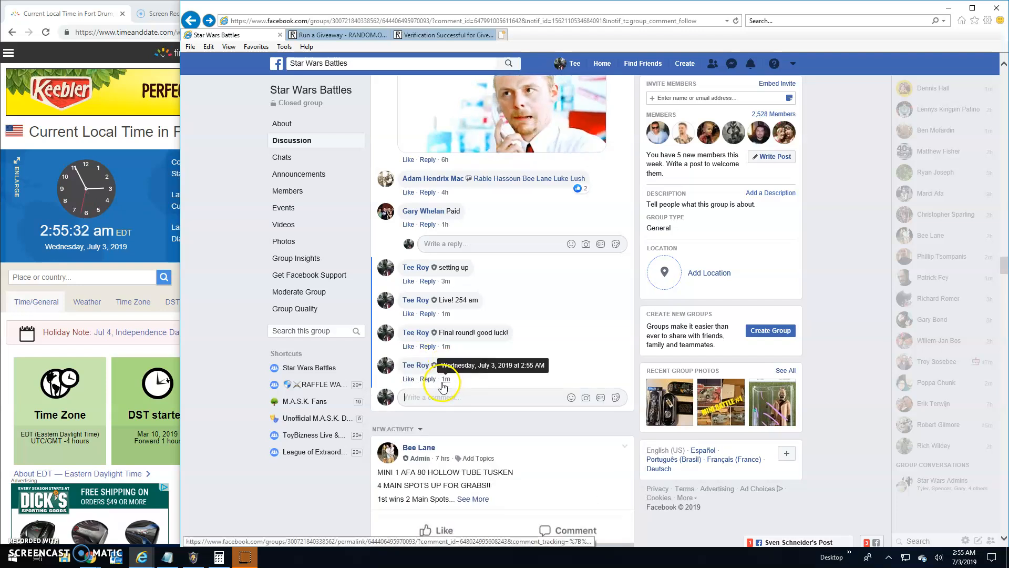